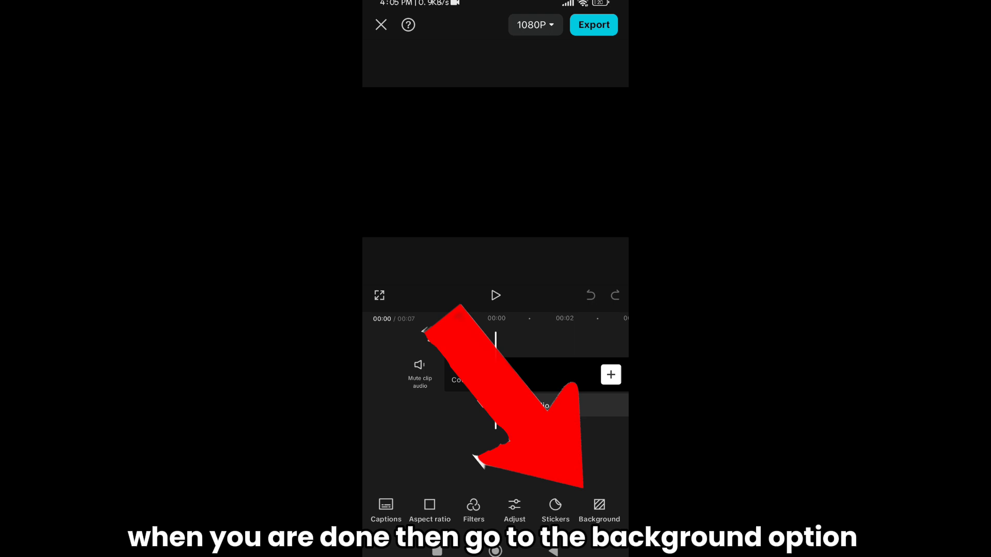
Step: Set the project background to the solid green colour swatch
click(598, 509)
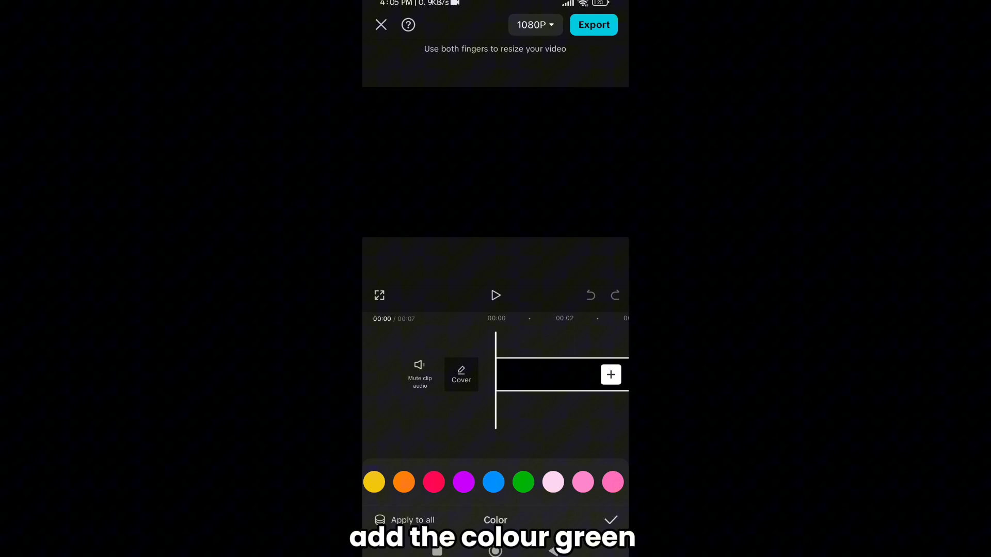
click(522, 482)
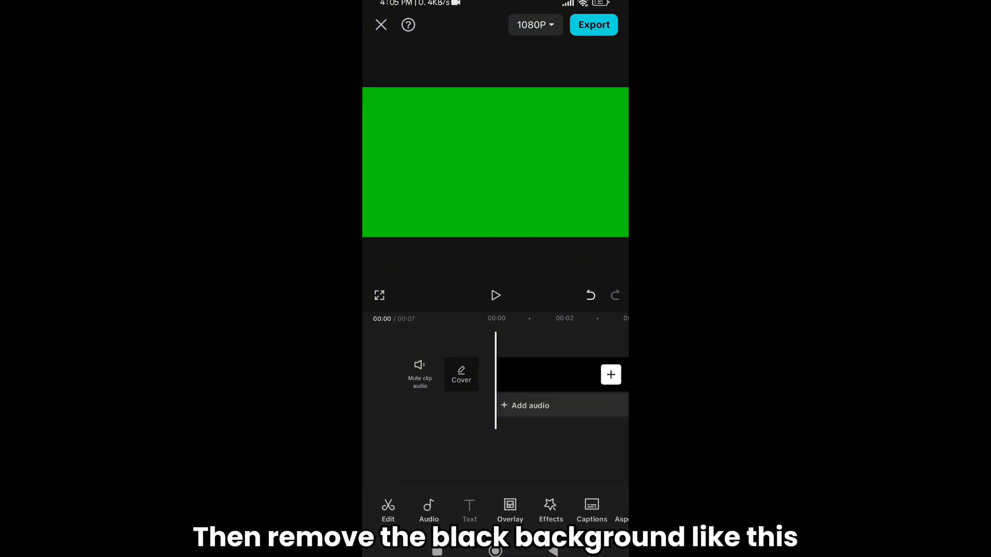
Step: Add the channel name as a text layer in a bold italic font and confirm
click(469, 510)
text(ADRIJ LUCKY GAMING)
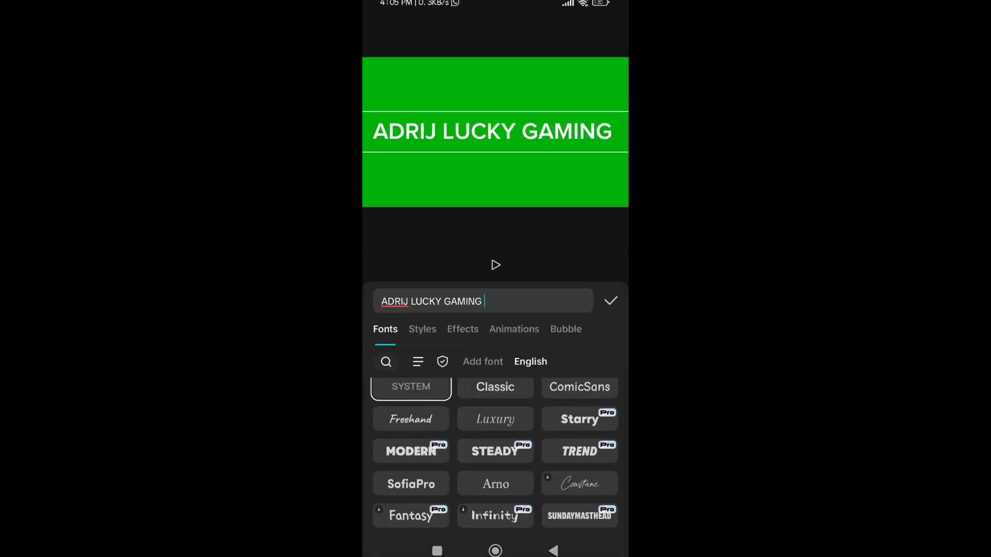
click(422, 330)
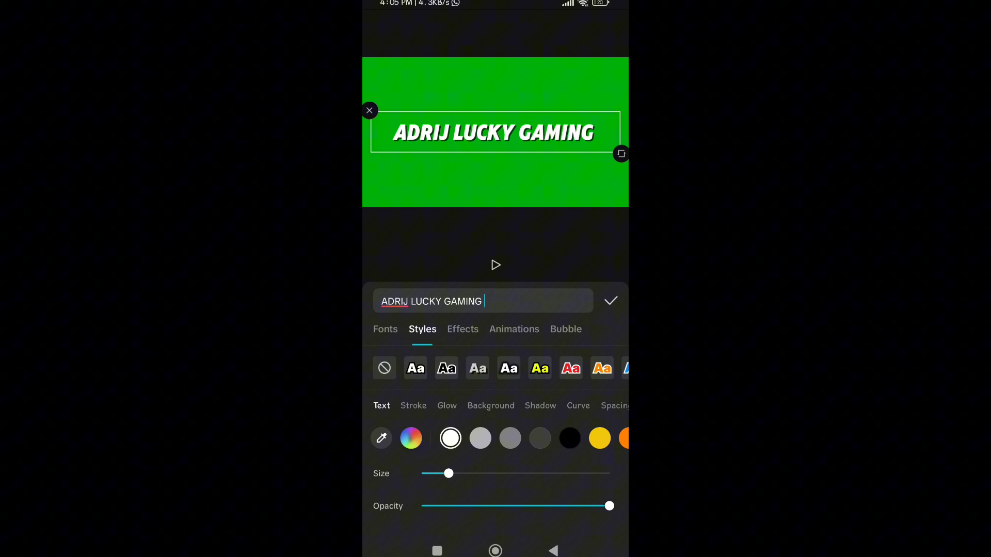
click(611, 301)
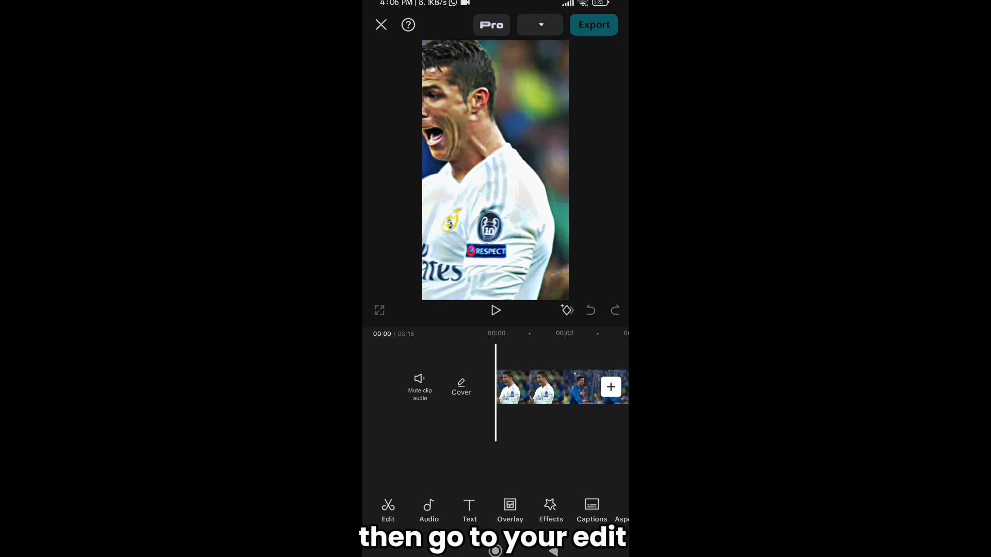
Step: Import the title screenshot as an overlay and crop it to the banner
click(510, 511)
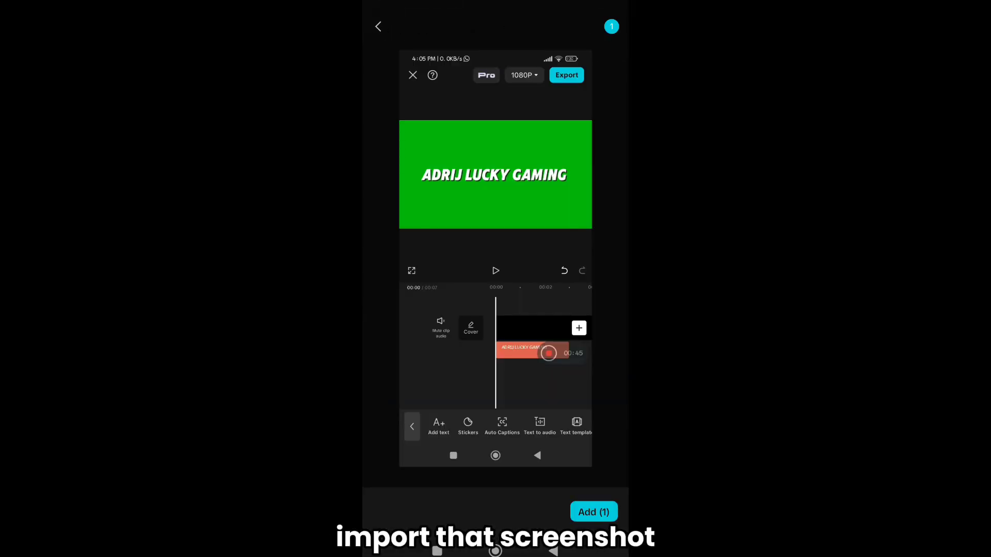
click(593, 512)
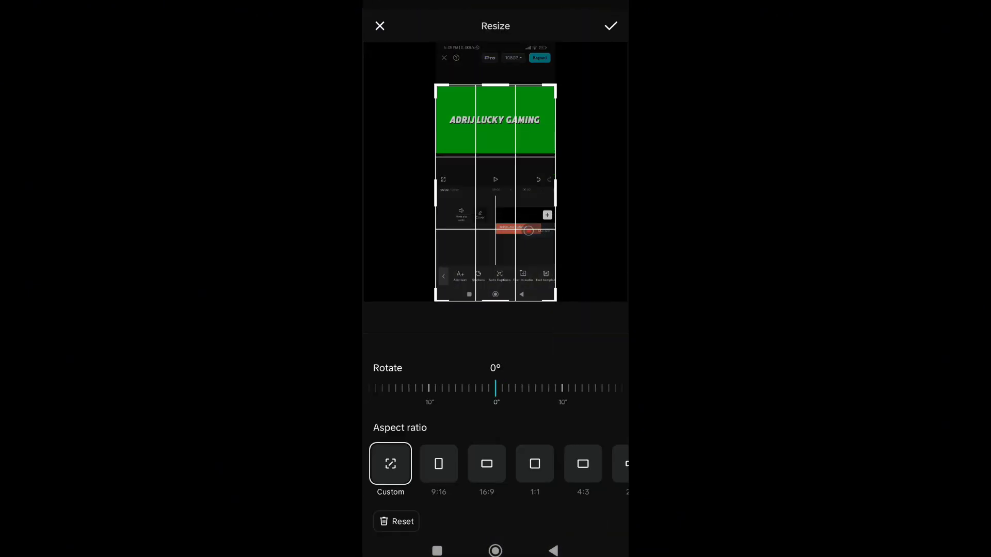
click(609, 26)
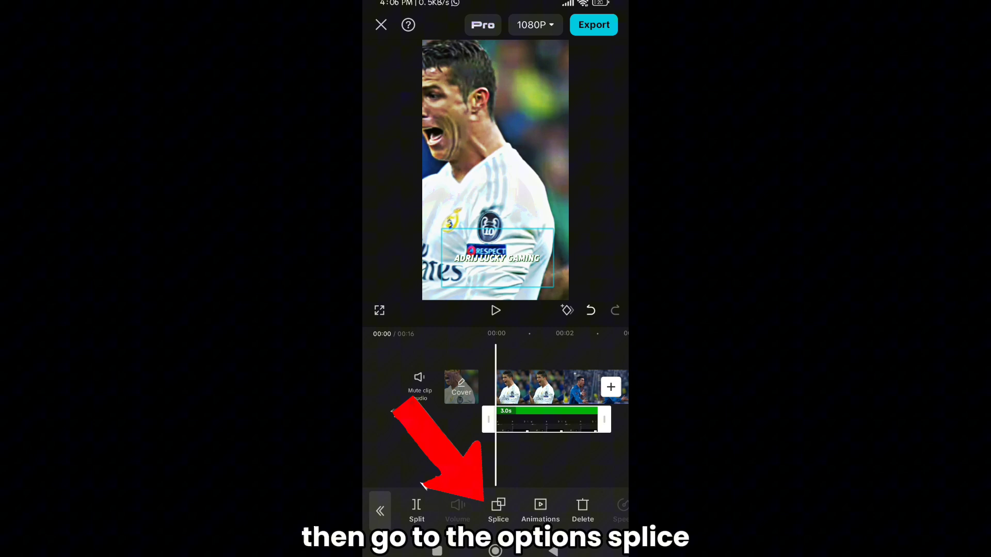
Step: Apply the Overlay blend mode to the title layer via Splice
click(498, 509)
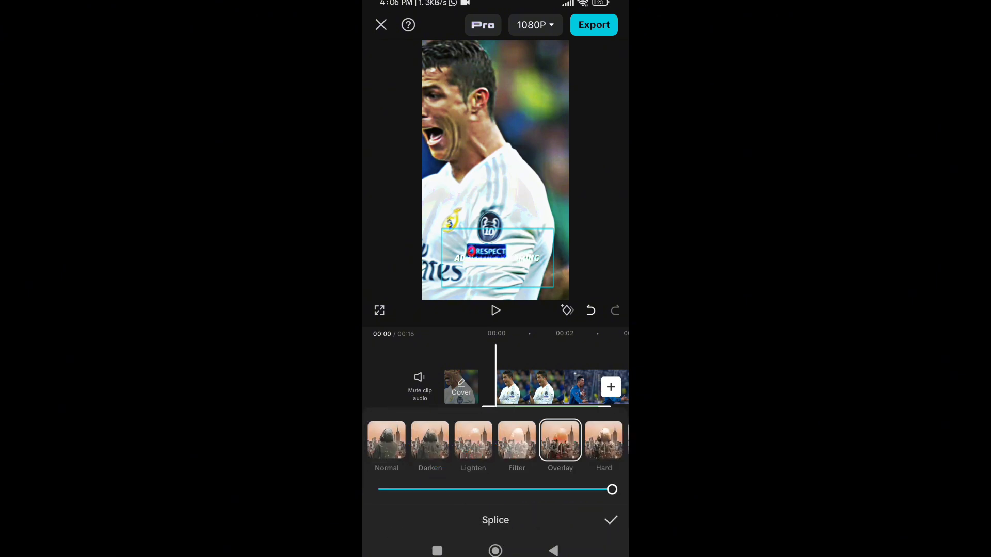